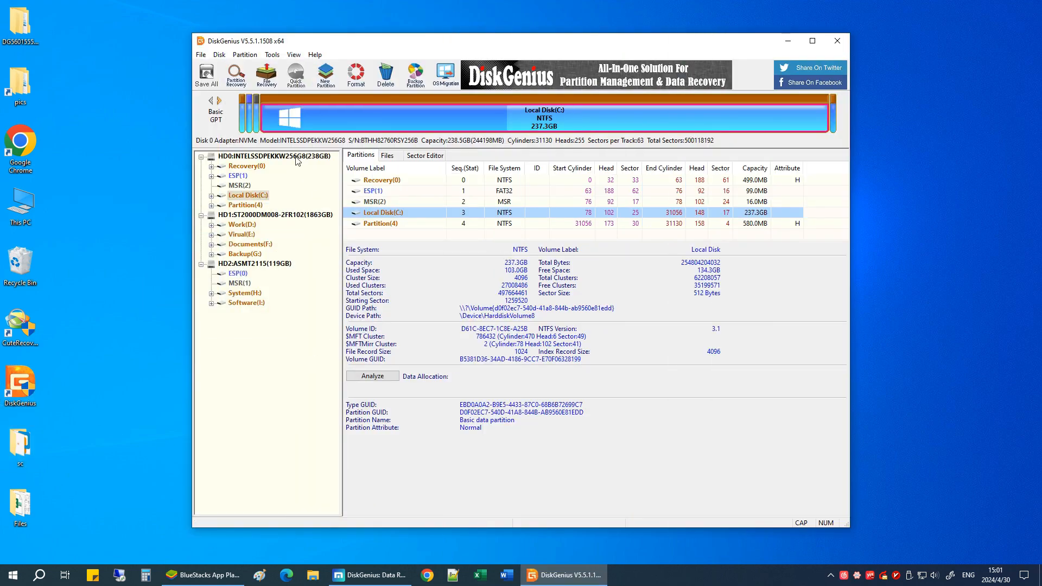
- Show the partitions of the 1863GB disk, then of the USB disk HD2:ASMT2115
left_click(276, 214)
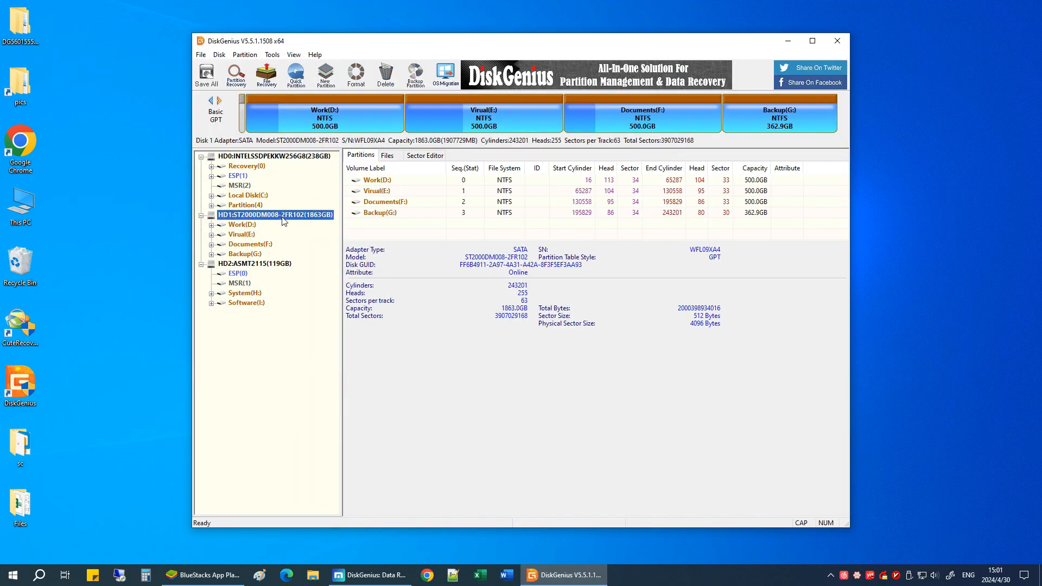
left_click(254, 264)
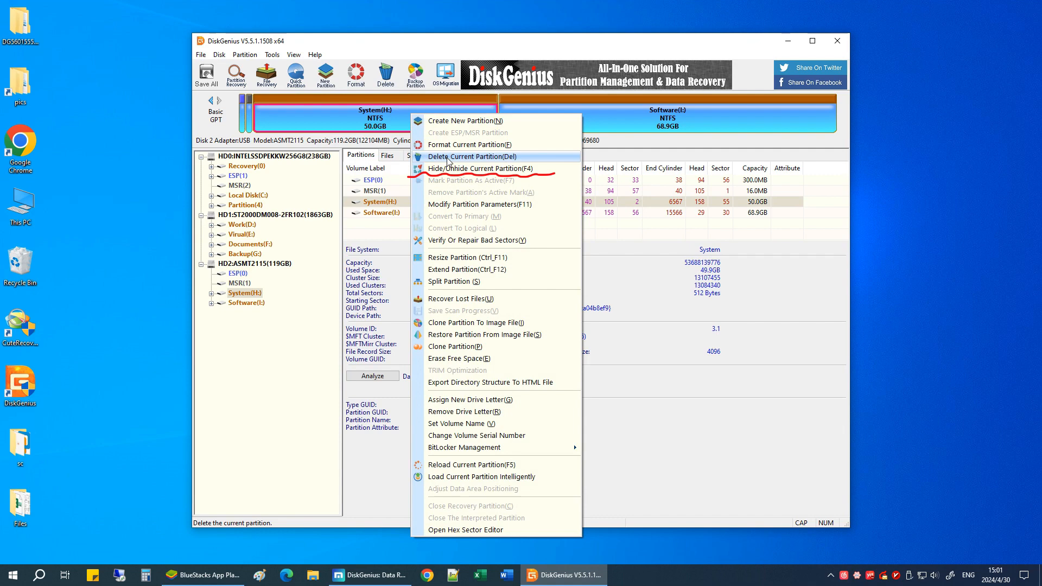
mouse_move(508, 169)
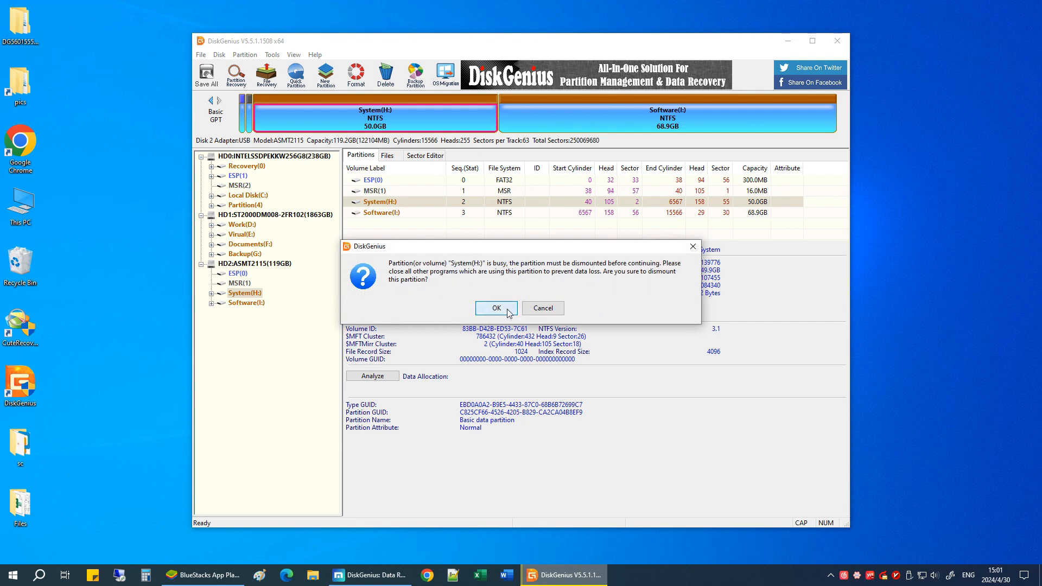
- Dismount the busy System partition, save the hide change to disk and select the hidden partition
left_click(496, 307)
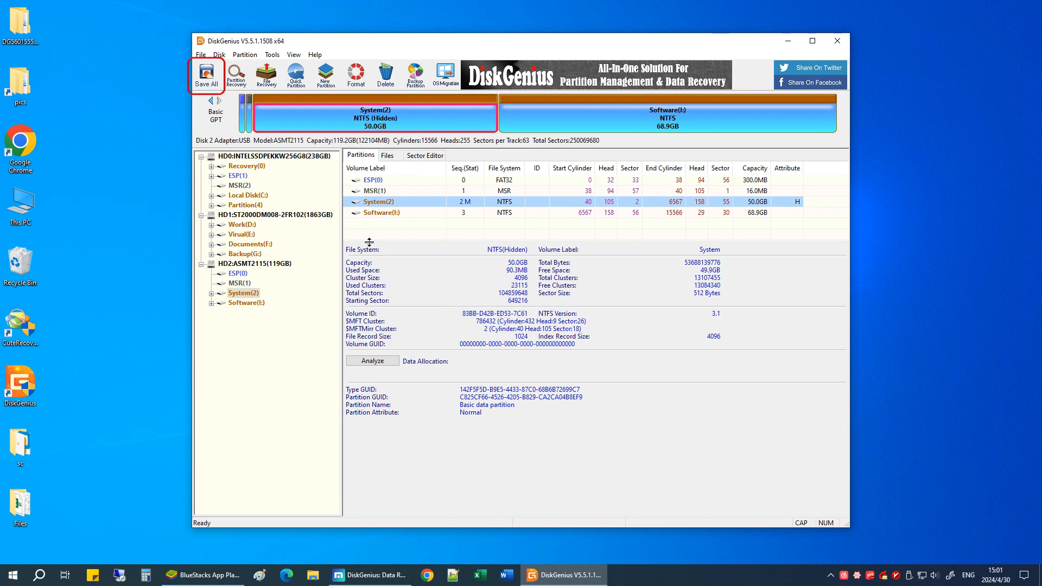
mouse_move(206, 75)
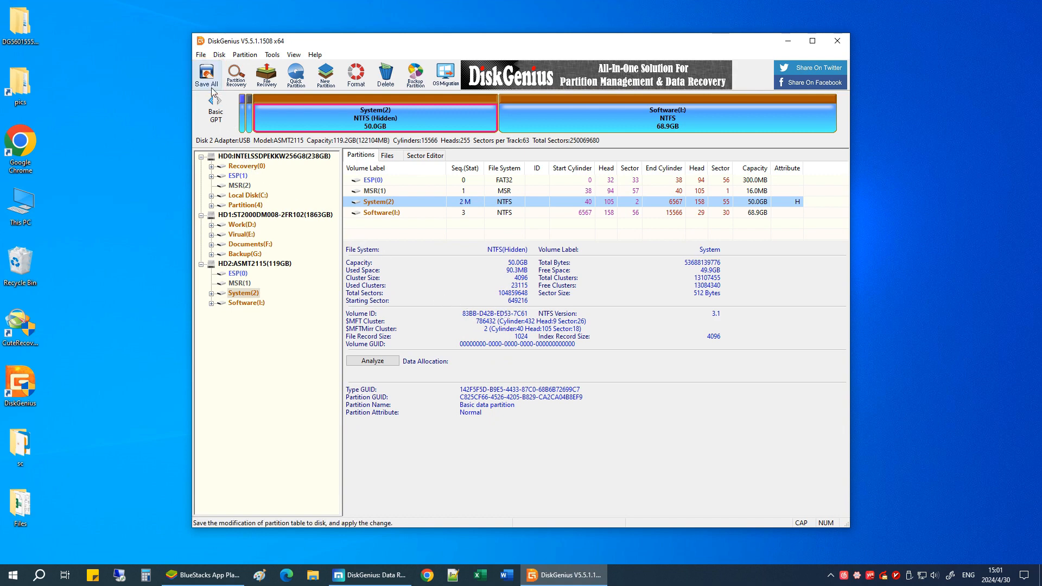
left_click(206, 73)
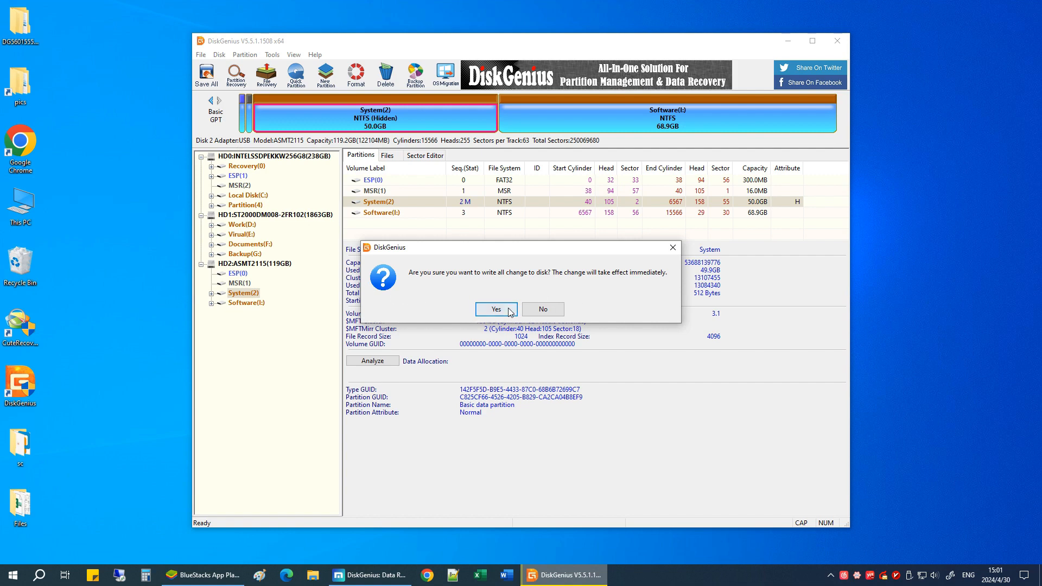
left_click(494, 310)
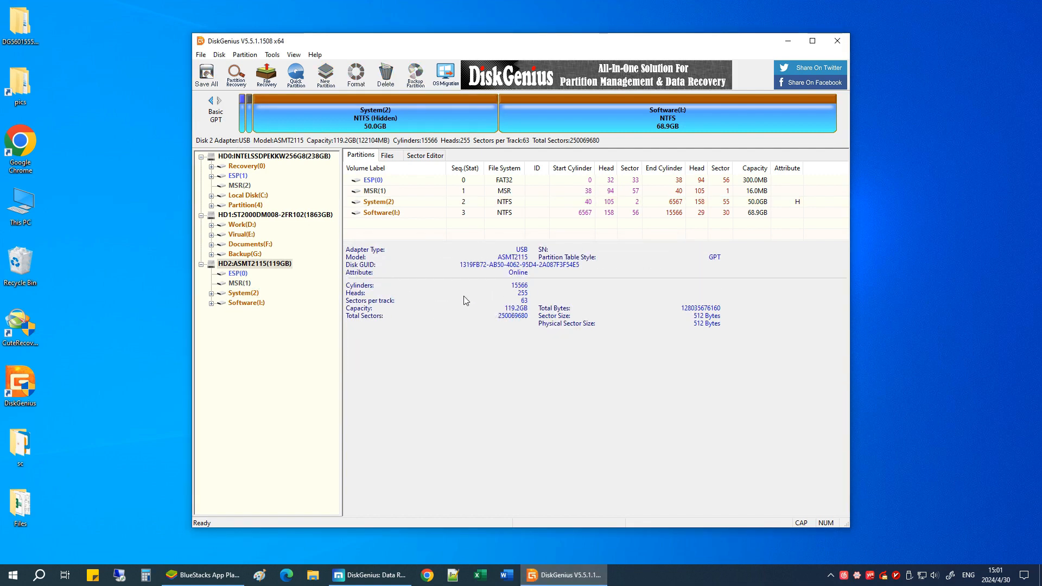
left_click(373, 114)
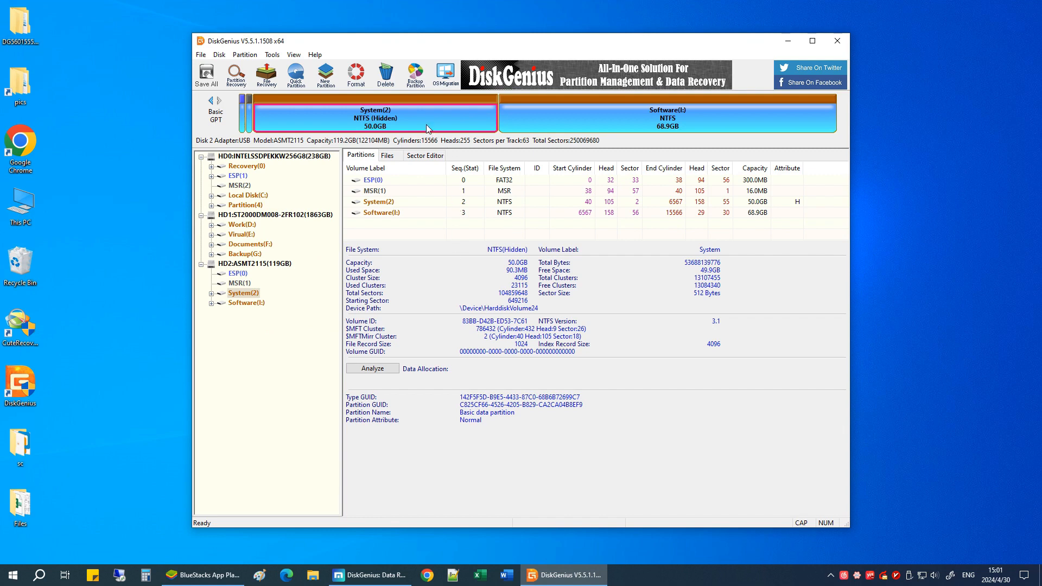
mouse_move(391, 124)
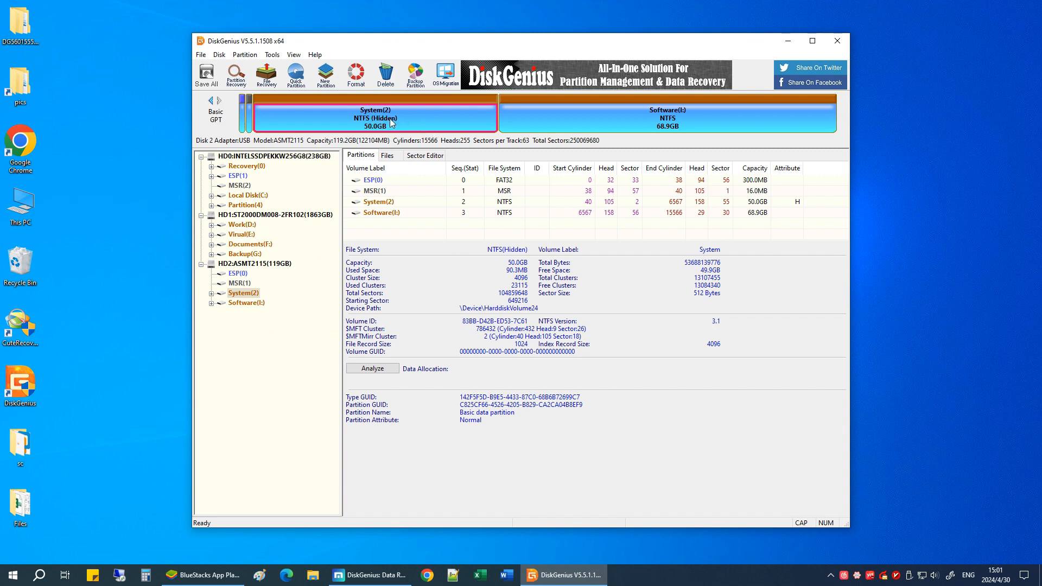
- Unhide System(2) via its context menu and accept the drive-letter notice
right_click(389, 121)
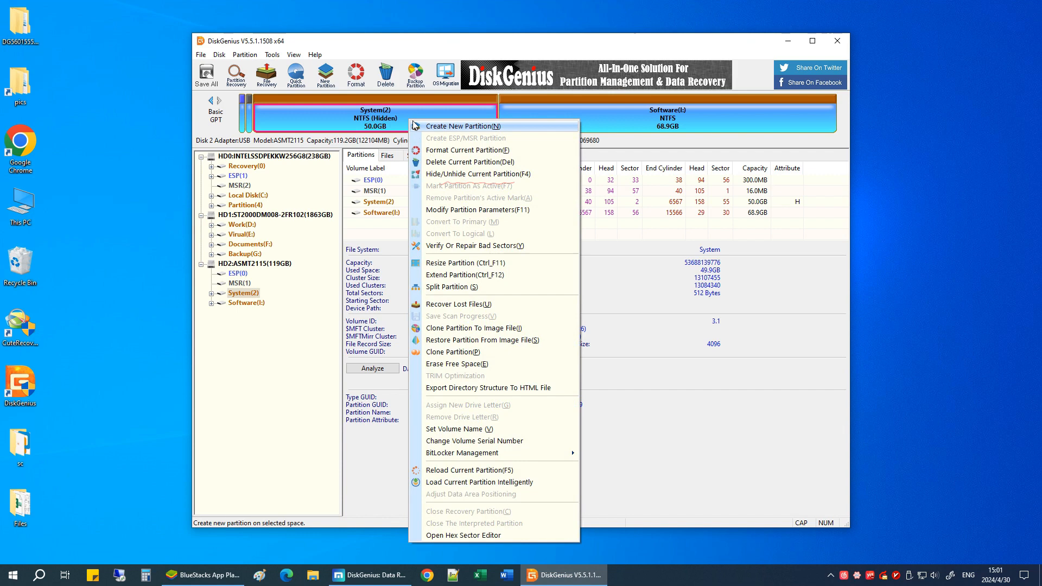
mouse_move(493, 174)
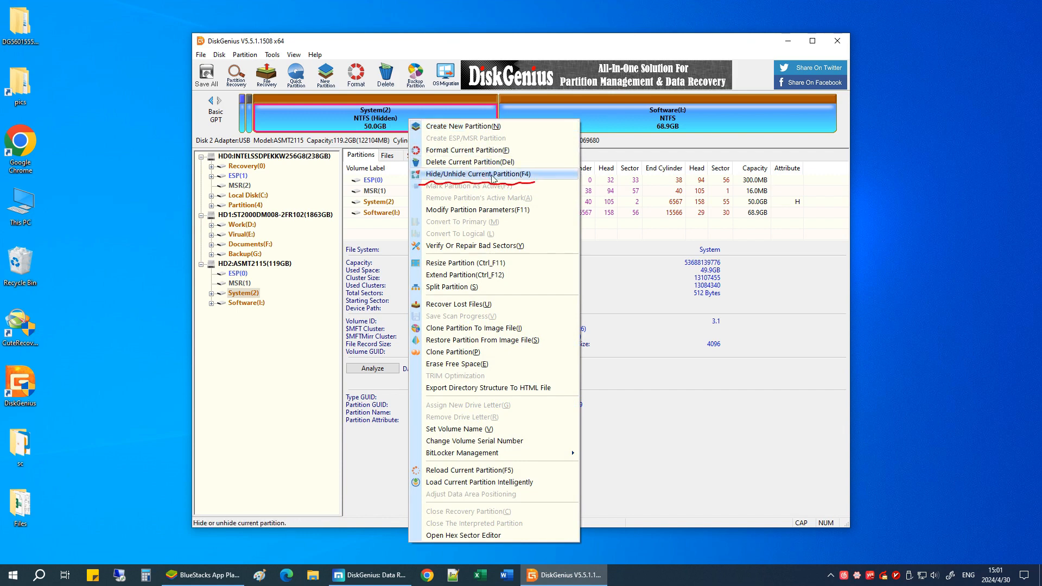
mouse_move(490, 180)
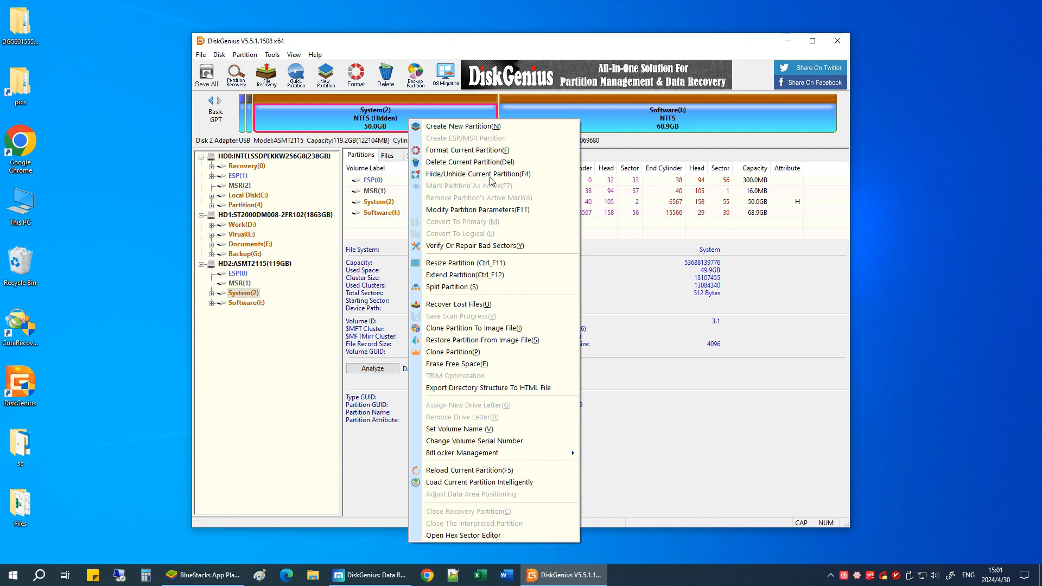
left_click(478, 174)
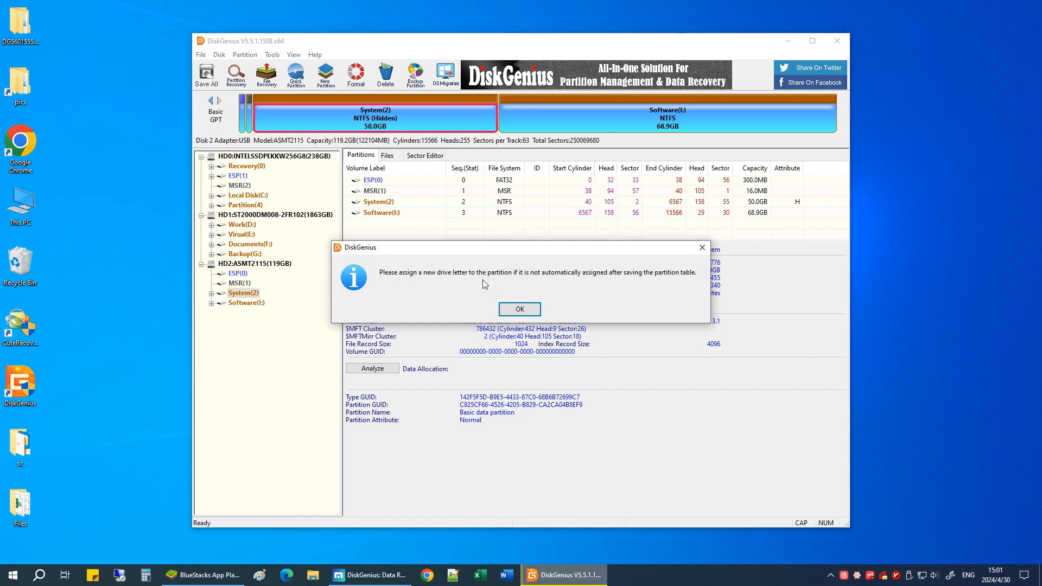
mouse_move(541, 307)
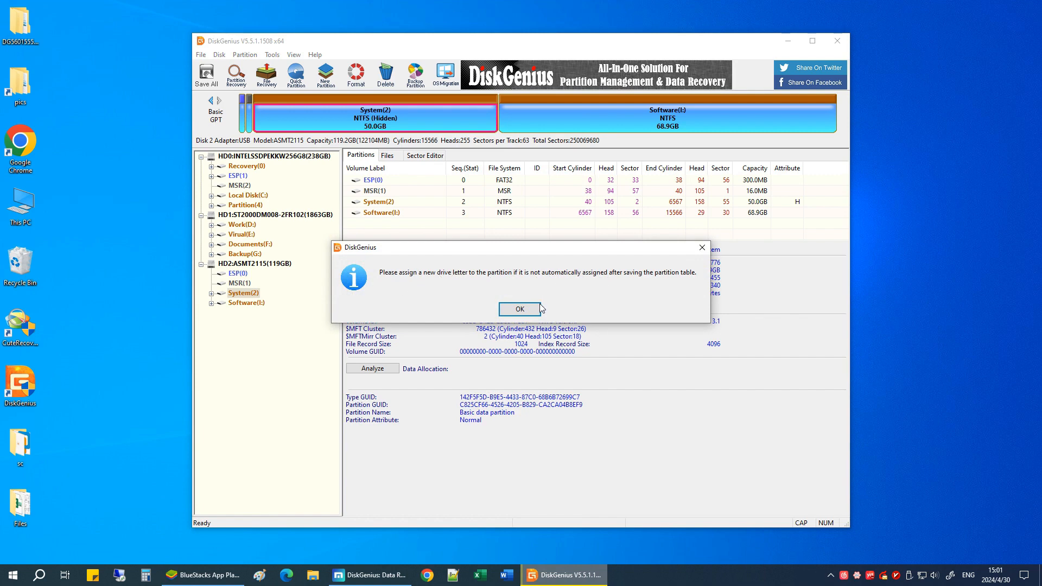
left_click(520, 309)
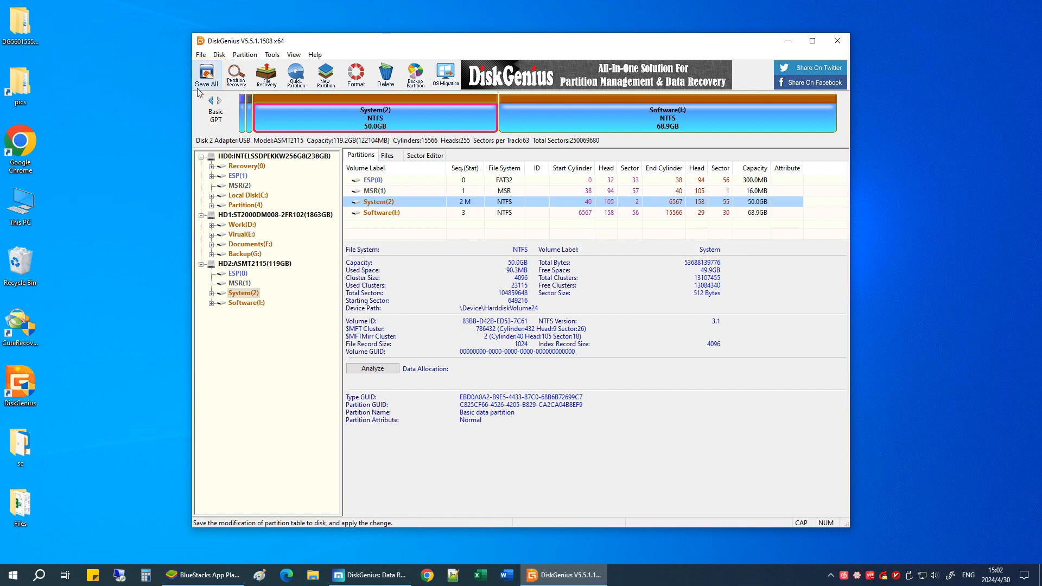
- Save All and confirm, writing the unhidden System(2) to the 119GB disk
left_click(206, 73)
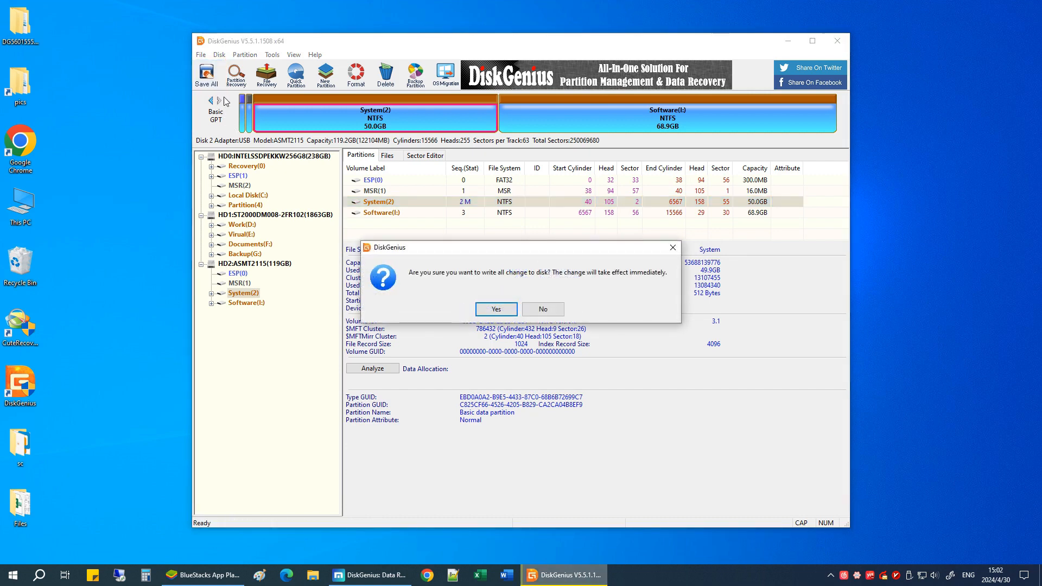
mouse_move(425, 285)
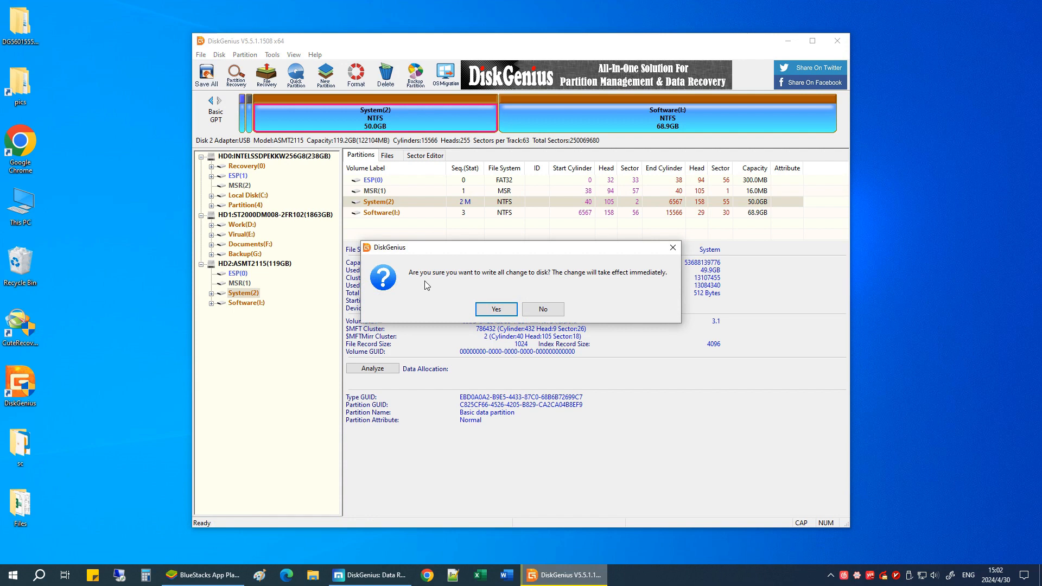
mouse_move(496, 309)
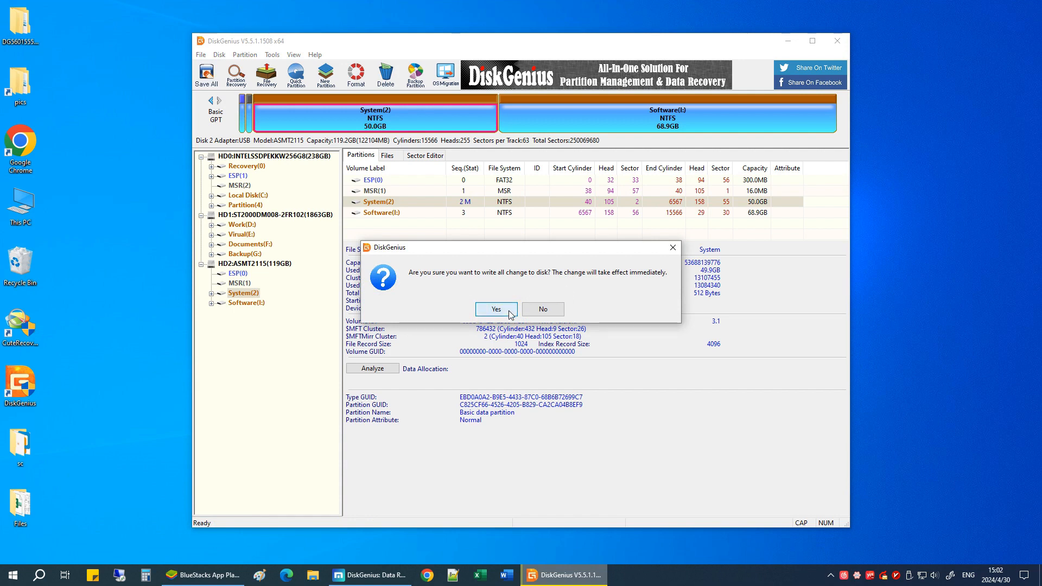
left_click(495, 310)
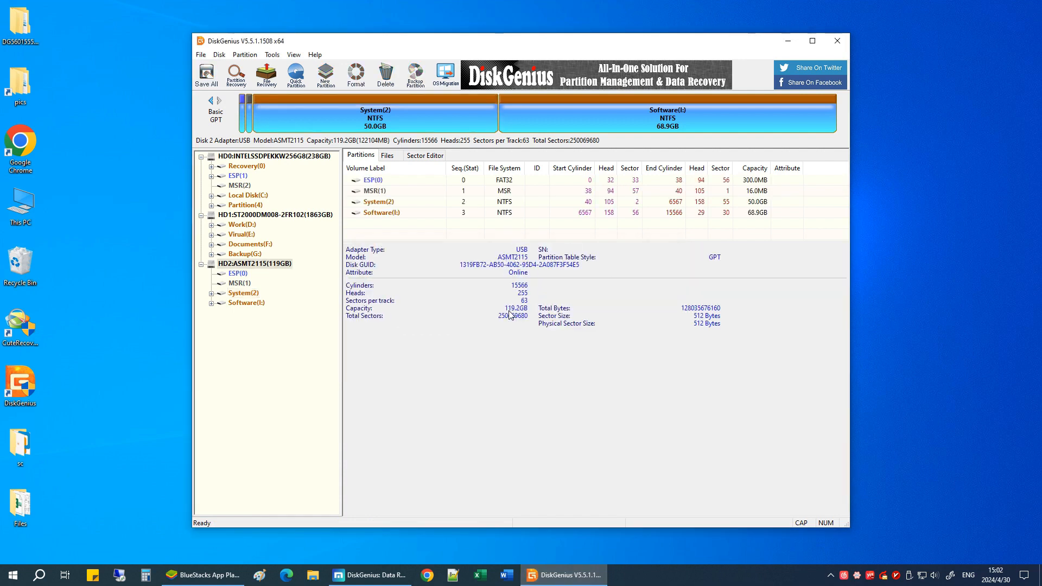